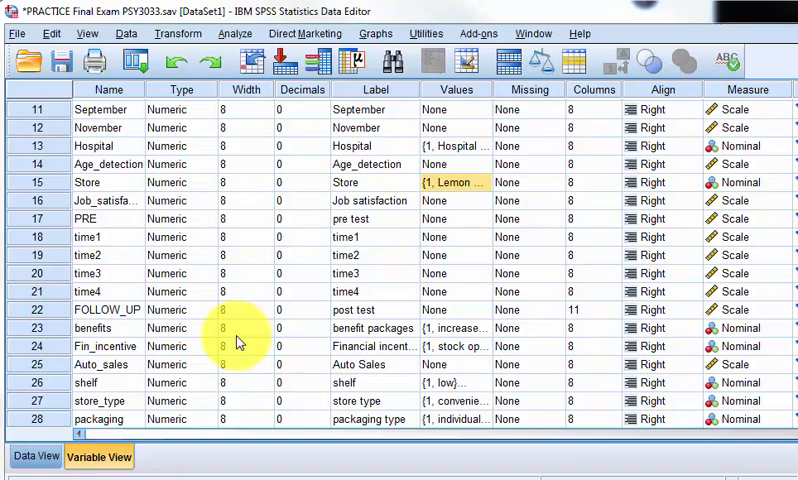
Begin a Repeated Measures analysis from the Analyze menu.
{"action": "left_click", "coordinate": [234, 32]}
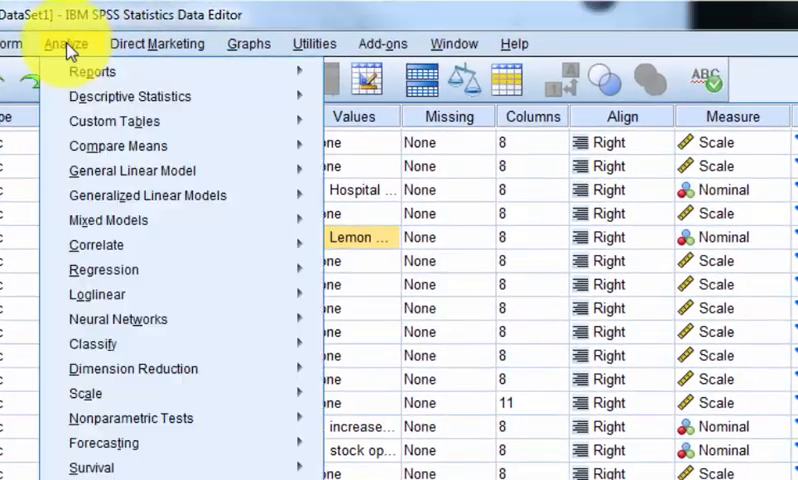
{"action": "mouse_move", "coordinate": [114, 120]}
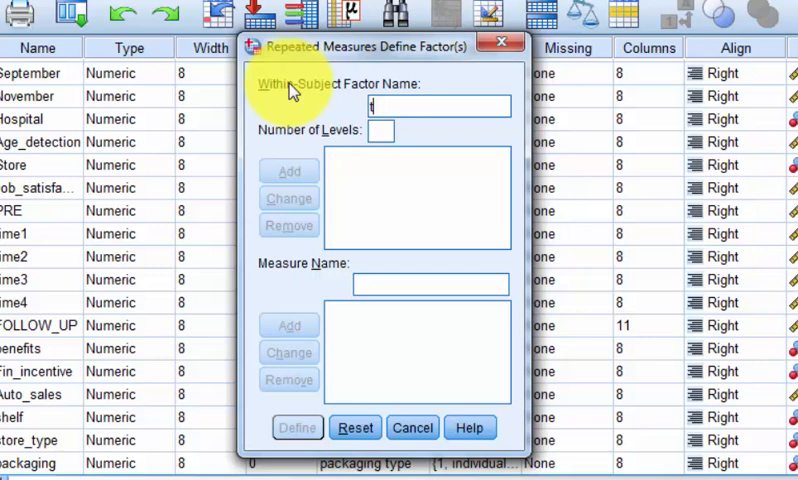
Add a within-subject factor named time with 6 levels and proceed to Define.
{"action": "type", "text": "time"}
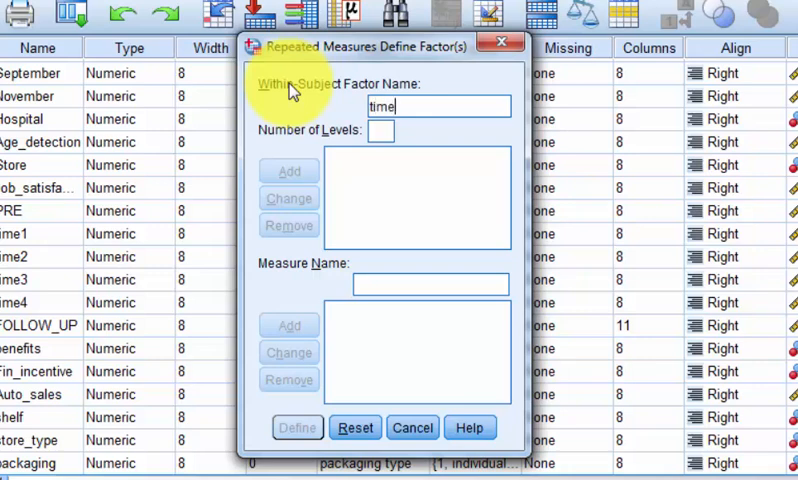
{"action": "left_click", "coordinate": [380, 132]}
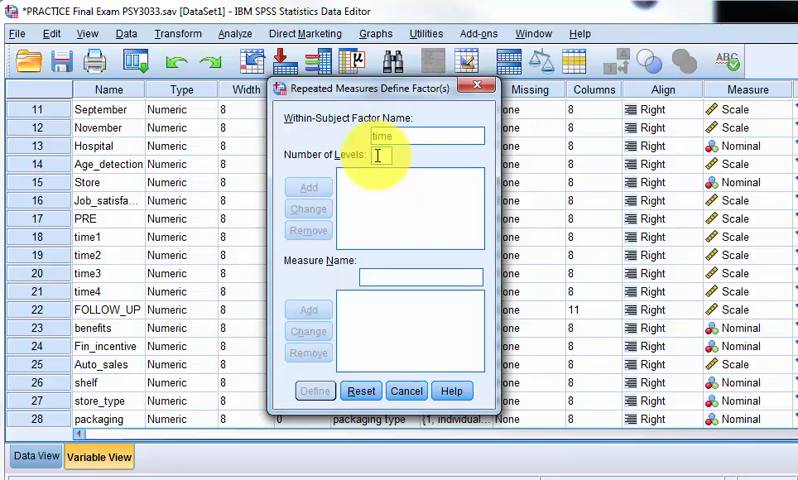
{"action": "type", "text": "6"}
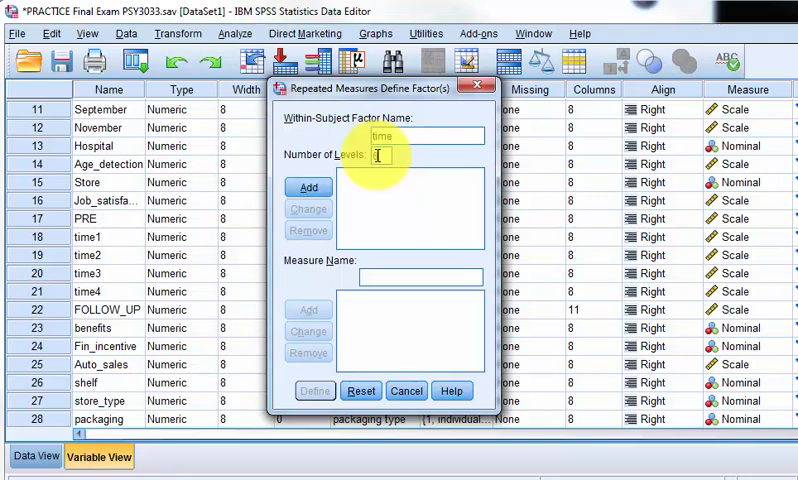
{"action": "left_click", "coordinate": [308, 188]}
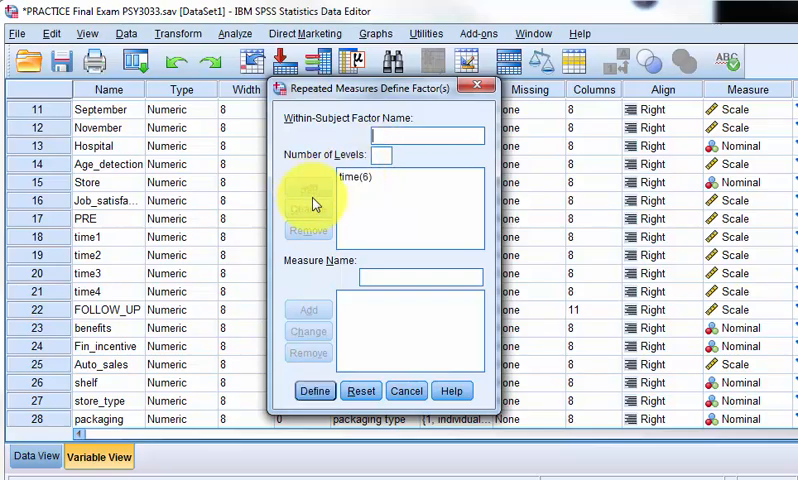
{"action": "left_click", "coordinate": [314, 390]}
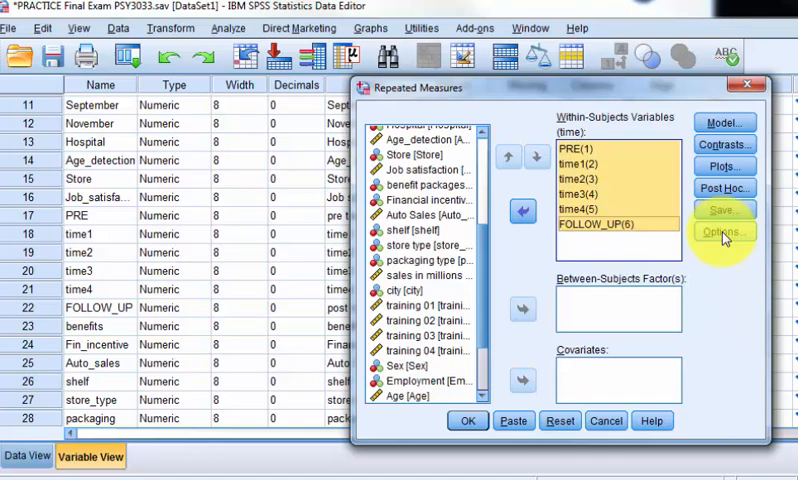
With PRE, time1–time4 and FOLLOW_UP assigned, move on to the Options settings.
{"action": "left_click", "coordinate": [724, 230]}
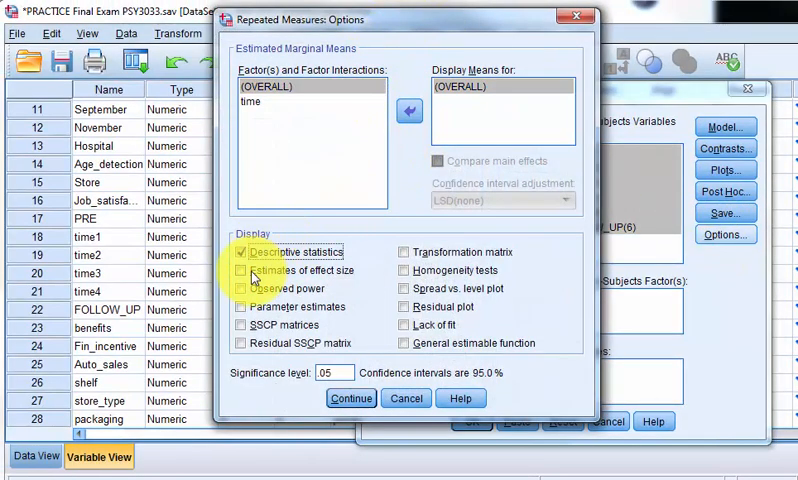
Request descriptive statistics, effect size estimates and observed power, then run the analysis.
{"action": "left_click", "coordinate": [244, 270]}
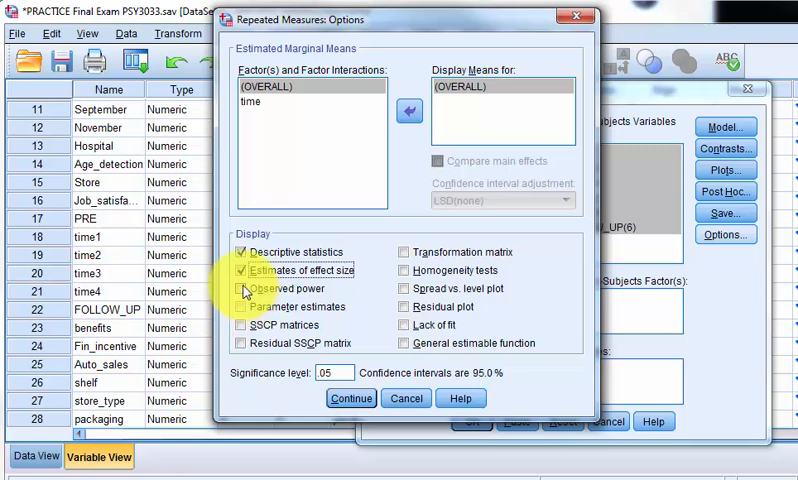
{"action": "left_click", "coordinate": [246, 288]}
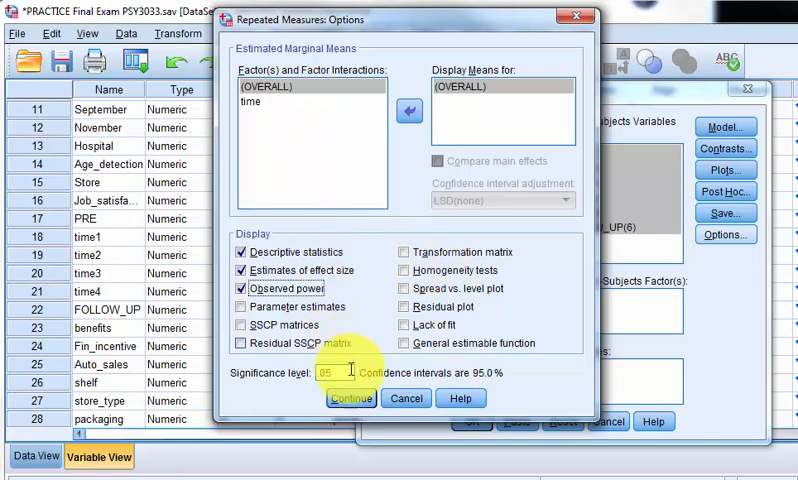
{"action": "left_click", "coordinate": [352, 398]}
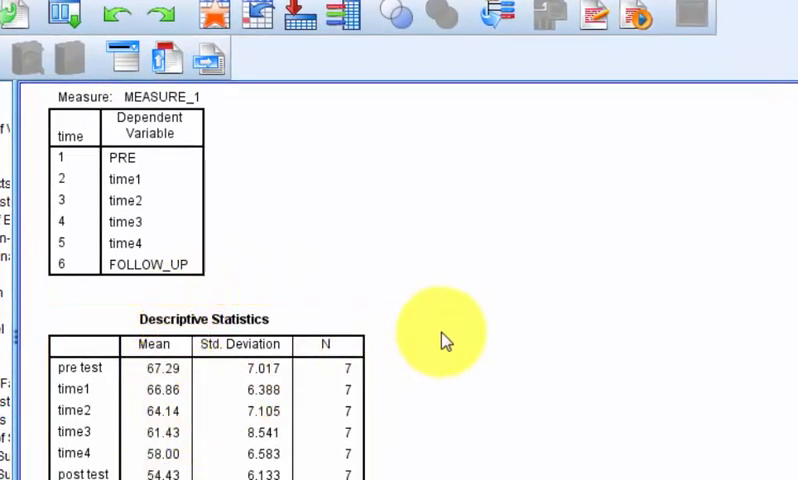
{"action": "scroll", "scroll_direction": "down", "scroll_amount": 3}
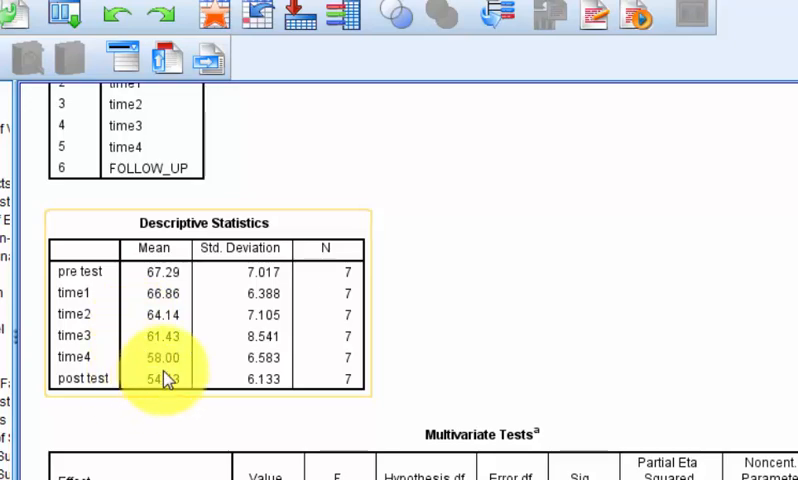
{"action": "mouse_move", "coordinate": [728, 244]}
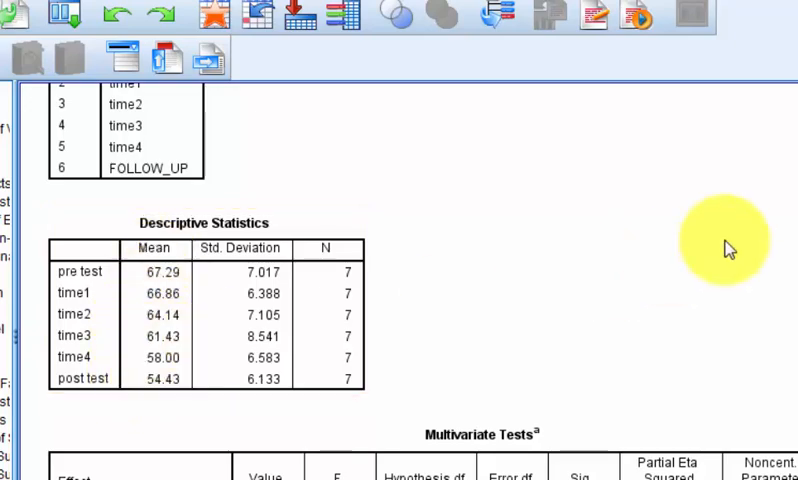
{"action": "scroll", "scroll_direction": "down", "scroll_amount": 3}
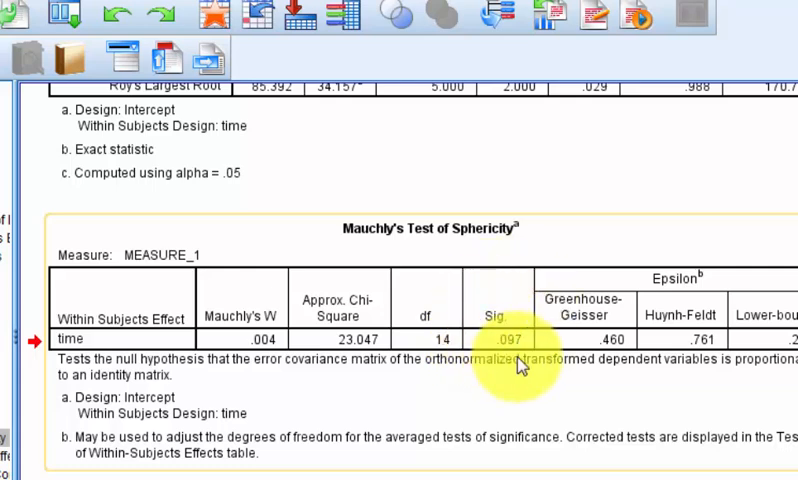
{"action": "mouse_move", "coordinate": [520, 368]}
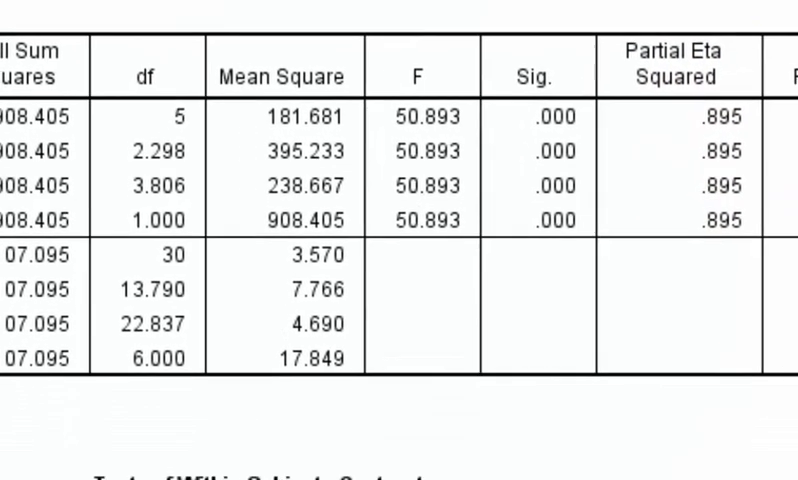
{"action": "scroll", "scroll_direction": "down", "scroll_amount": 3}
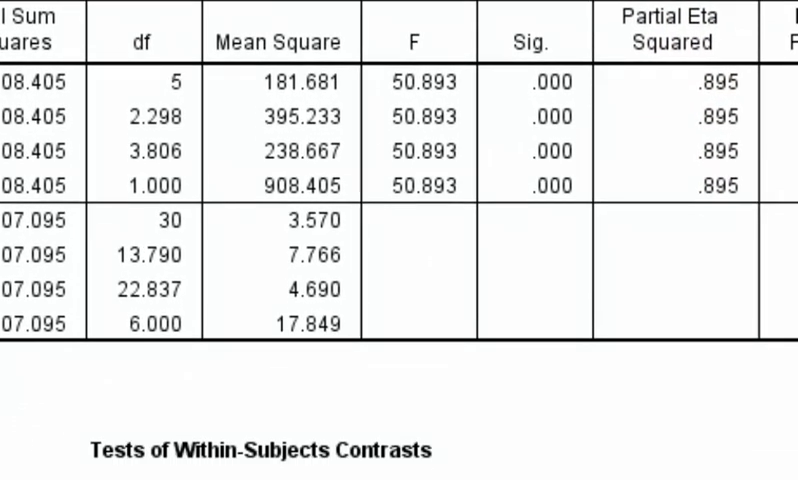